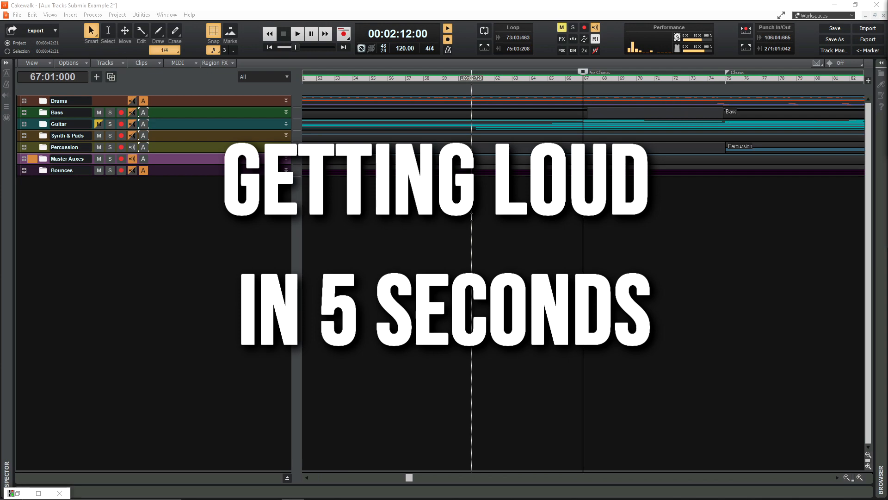
Expand the Drums folder, then open the 'Creating an Aux Track' project in Console view
{"action": "left_click", "coordinate": [298, 33]}
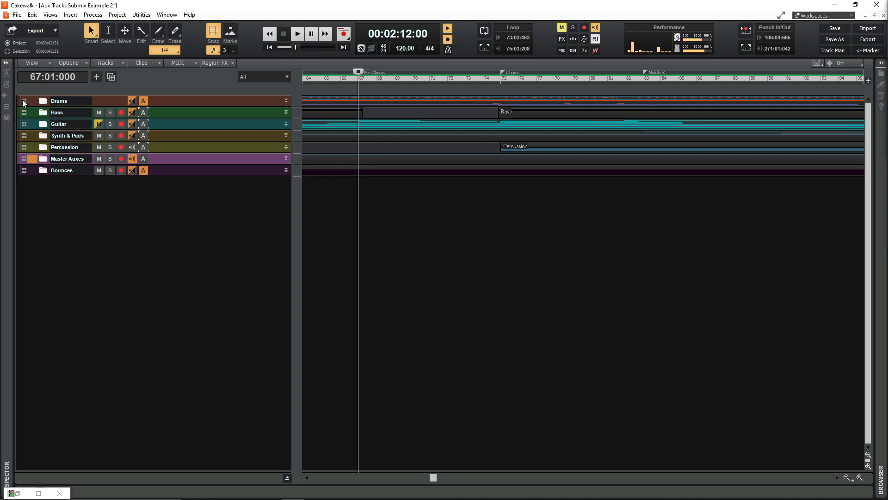
{"action": "left_click", "coordinate": [24, 101]}
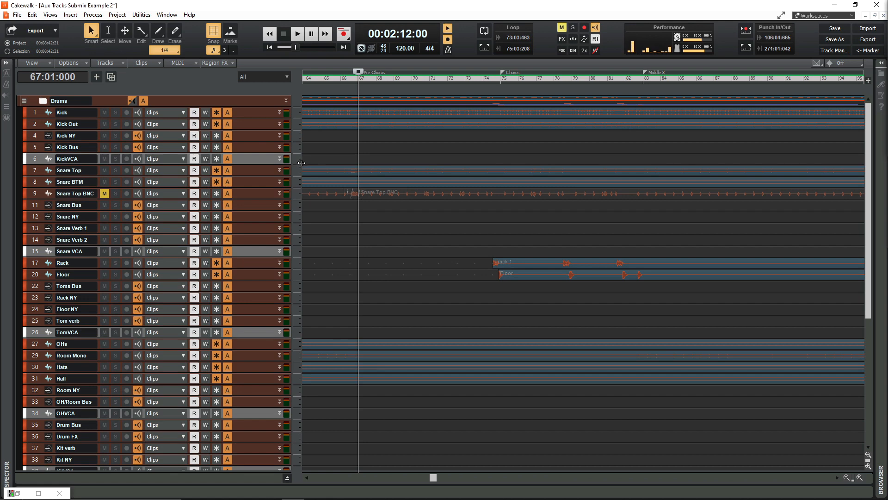
{"action": "double_click", "coordinate": [68, 147]}
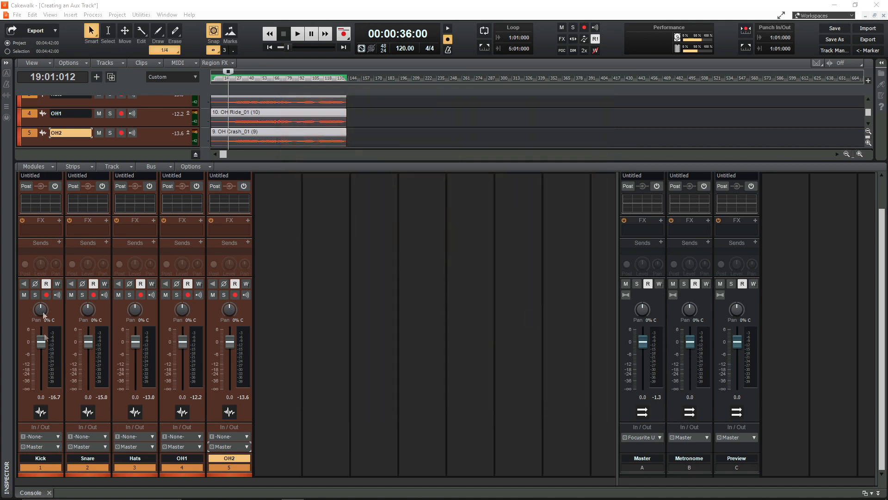
{"action": "mouse_move", "coordinate": [119, 468]}
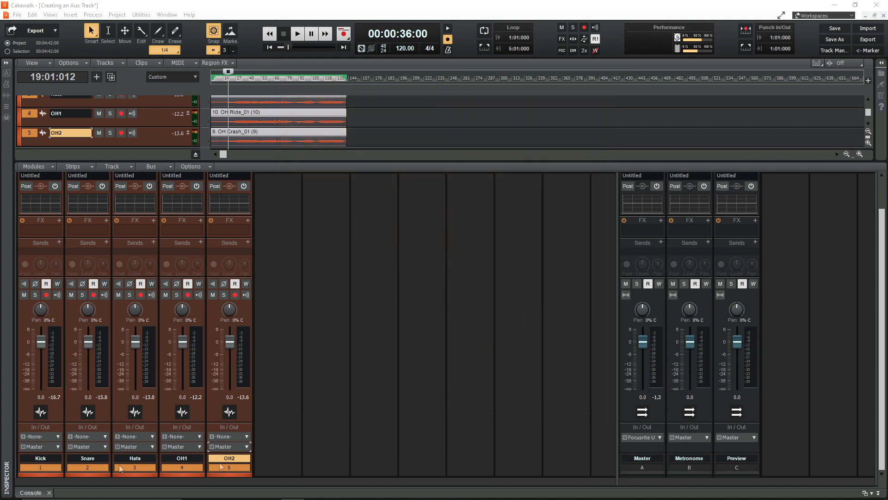
{"action": "mouse_move", "coordinate": [262, 465]}
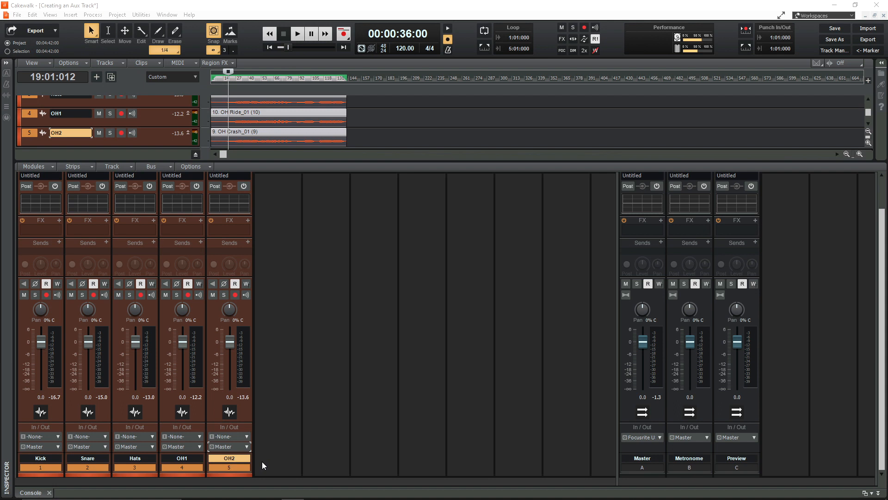
{"action": "mouse_move", "coordinate": [246, 446]}
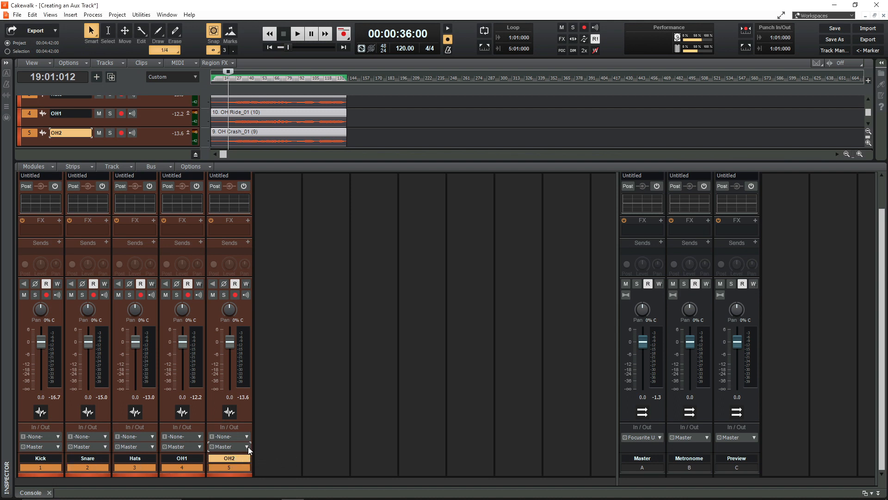
Send the Kick, Snare, Hats, OH1 and OH2 outputs to a new aux track named 'Drum Sub'
{"action": "left_click", "coordinate": [245, 436]}
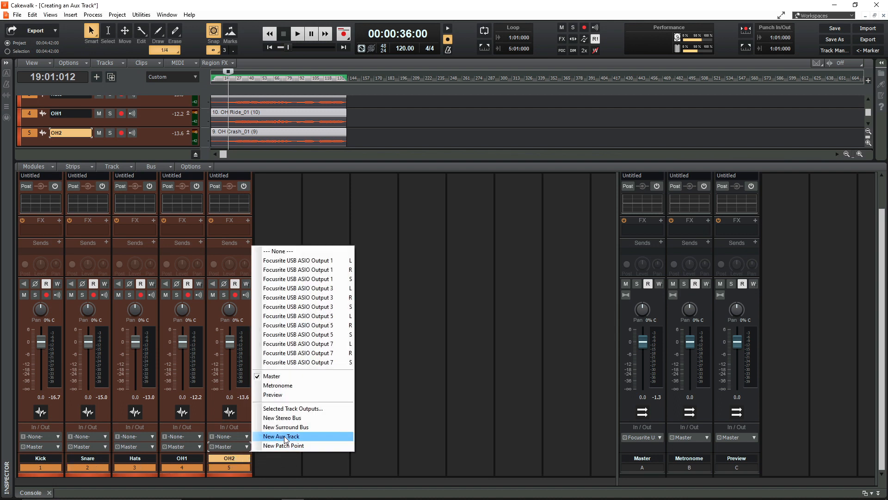
{"action": "left_click", "coordinate": [280, 437]}
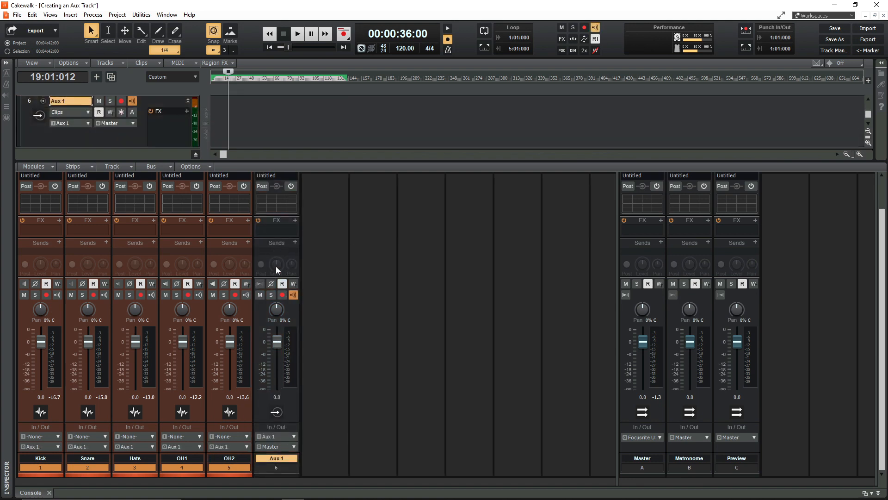
{"action": "double_click", "coordinate": [276, 457]}
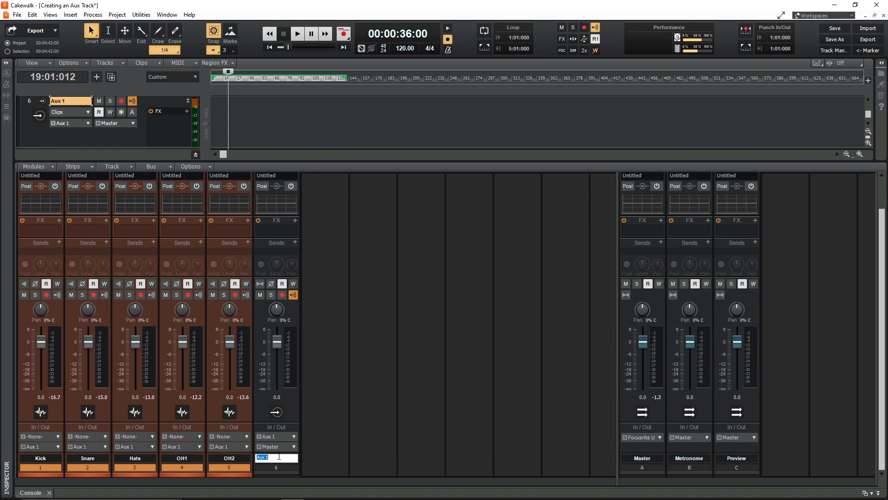
{"action": "type", "text": "Drum Sub"}
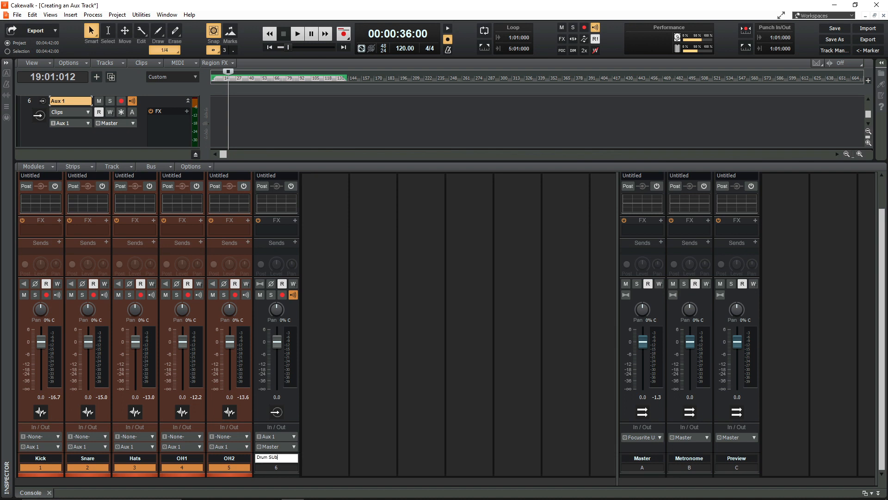
{"action": "type", "text": "Drum Sub"}
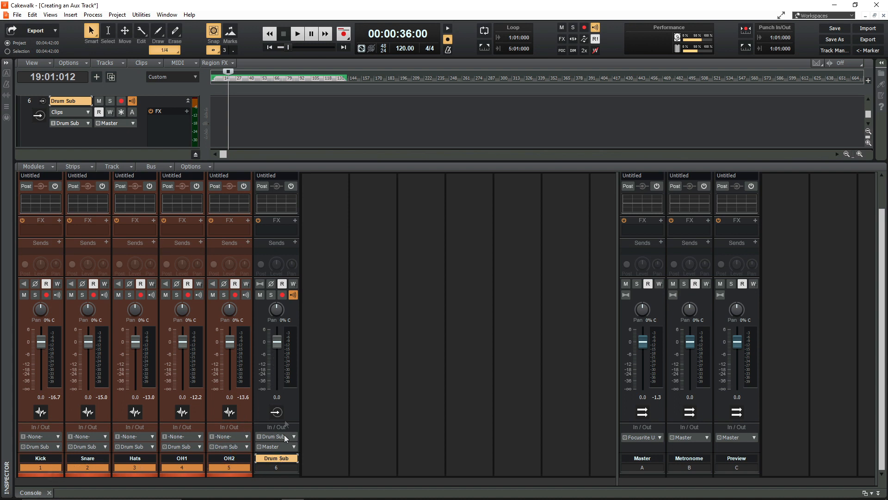
{"action": "mouse_move", "coordinate": [338, 407]}
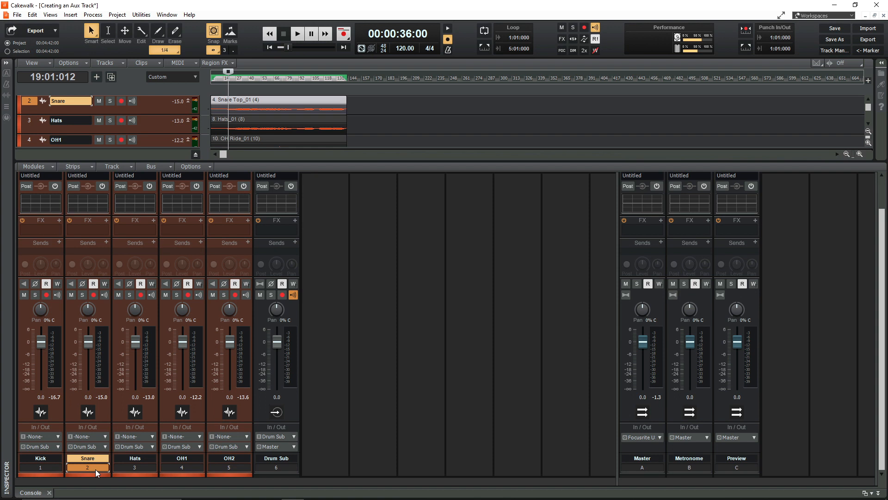
{"action": "mouse_move", "coordinate": [103, 278]}
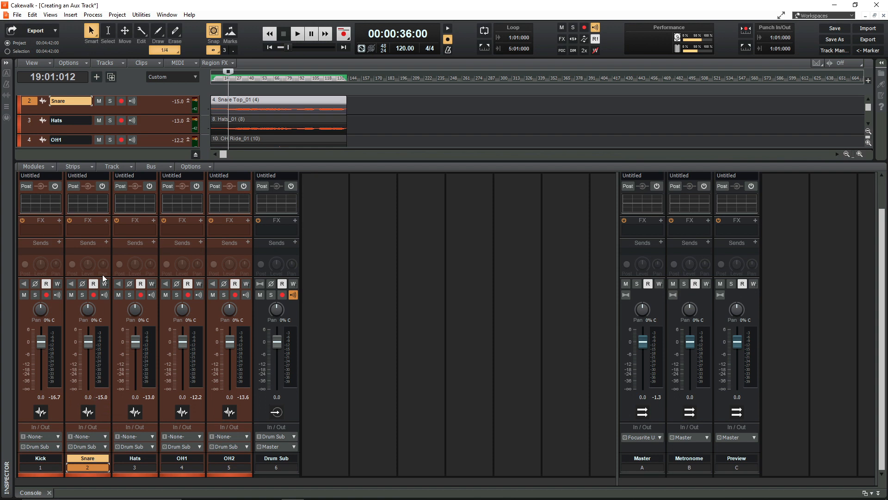
{"action": "mouse_move", "coordinate": [283, 261]}
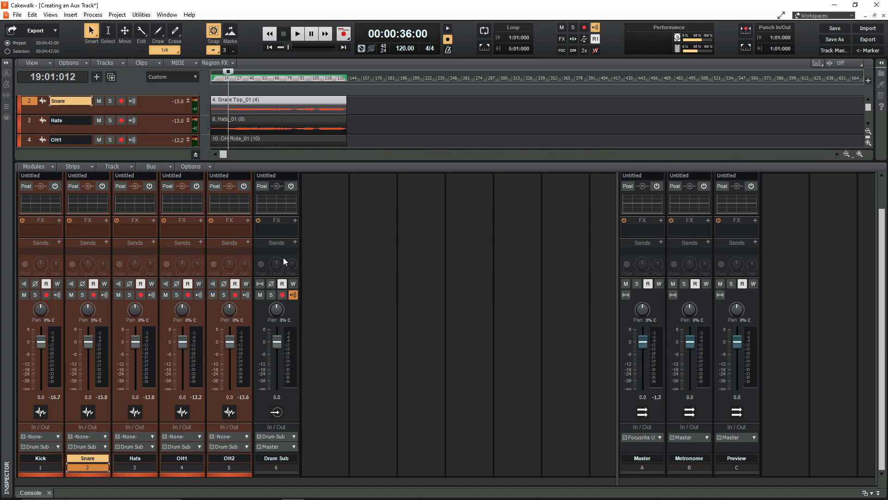
Add a Snare send to a new aux track and rename it 'Snare Verb'
{"action": "left_click", "coordinate": [106, 242]}
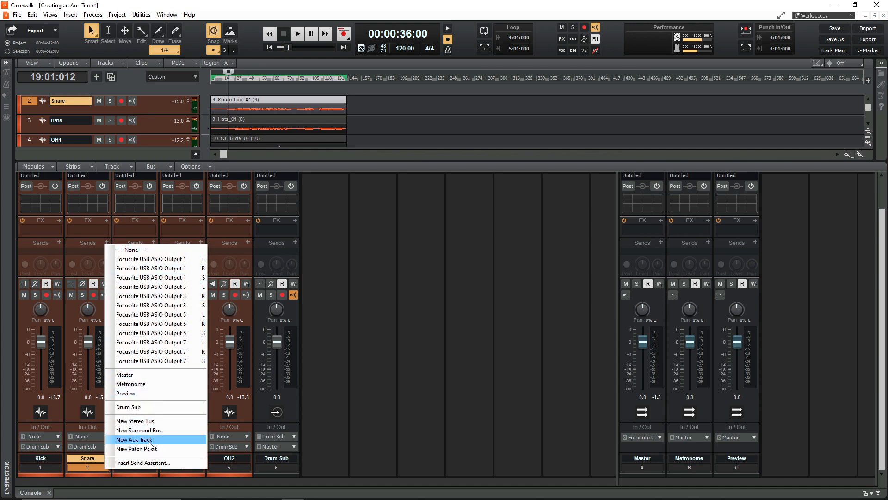
{"action": "left_click", "coordinate": [134, 439]}
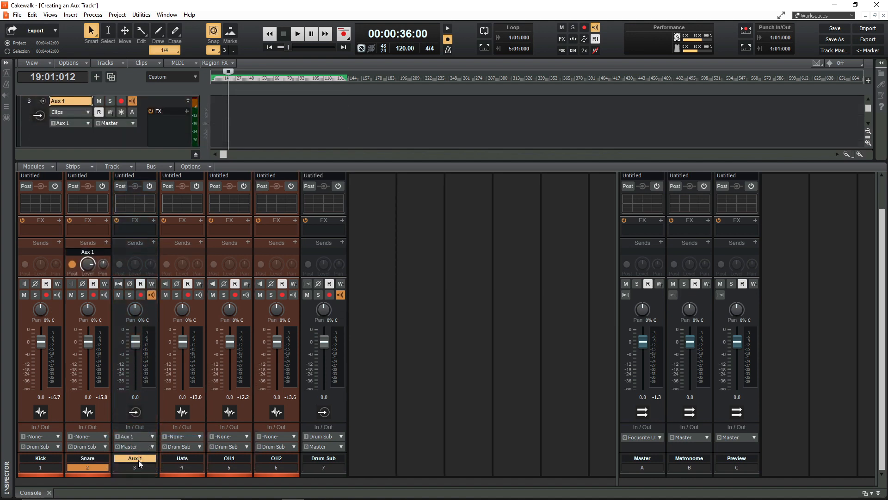
{"action": "double_click", "coordinate": [134, 457]}
{"action": "type", "text": "Snare Verb"}
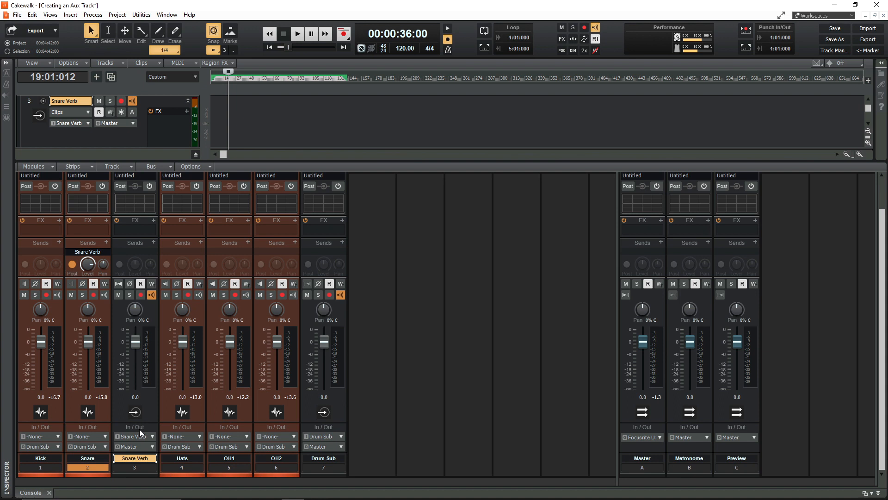
{"action": "left_click", "coordinate": [323, 457]}
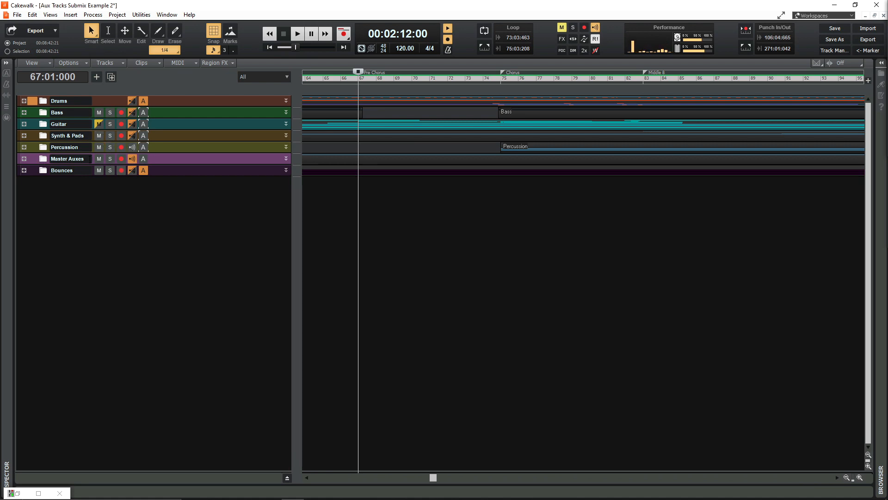
{"action": "double_click", "coordinate": [61, 169]}
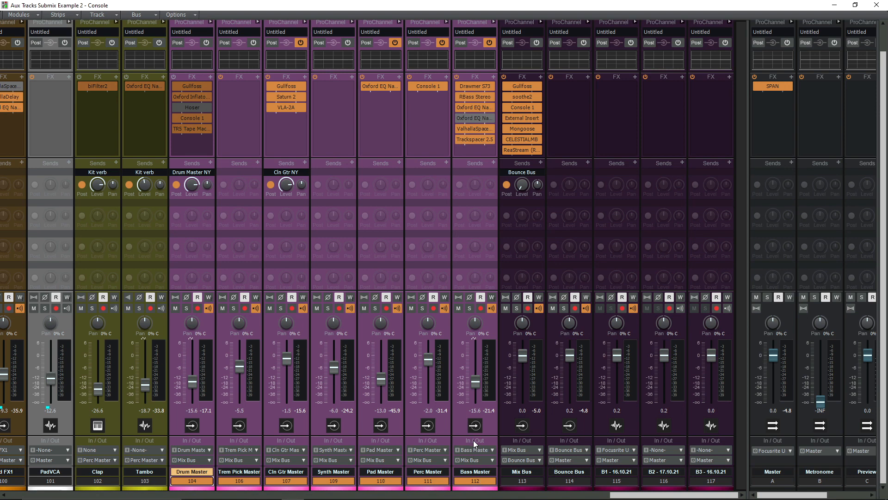
{"action": "mouse_move", "coordinate": [372, 434]}
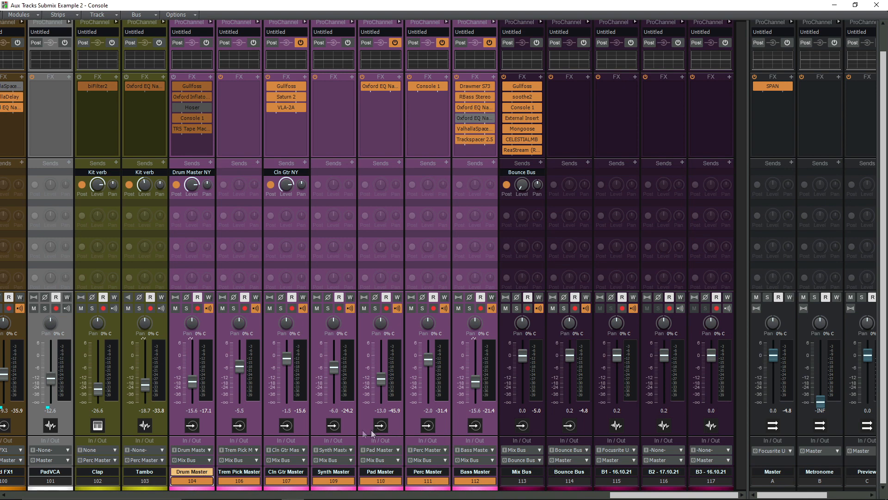
{"action": "left_click", "coordinate": [191, 471]}
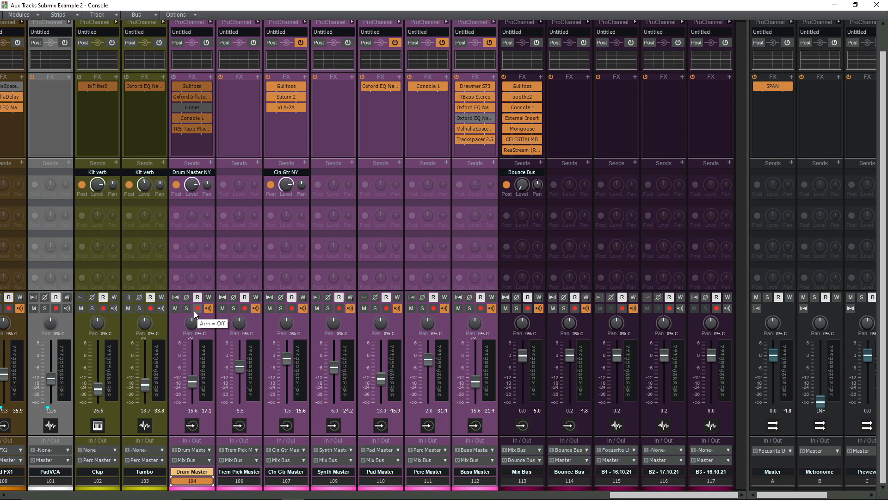
{"action": "mouse_move", "coordinate": [186, 308]}
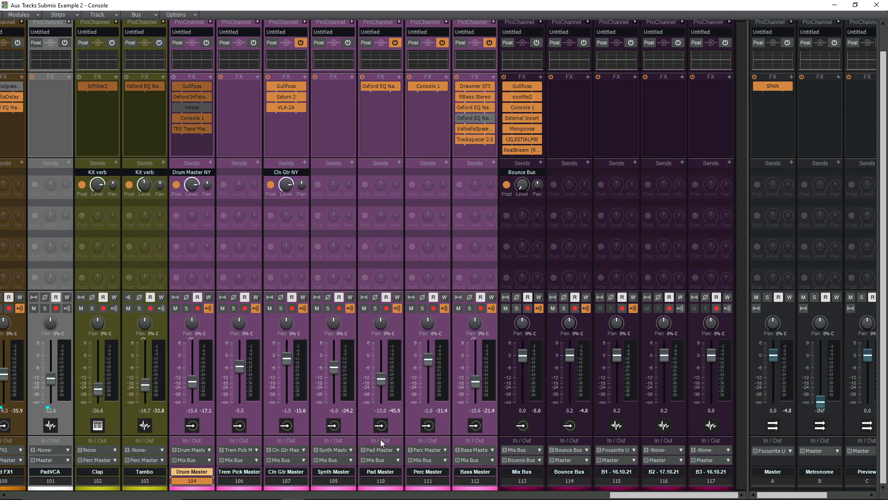
{"action": "mouse_move", "coordinate": [493, 420]}
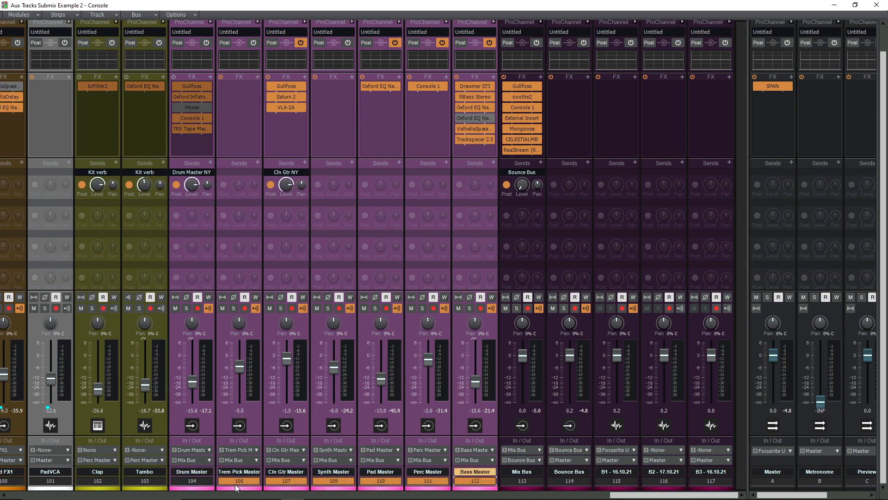
{"action": "double_click", "coordinate": [192, 480]}
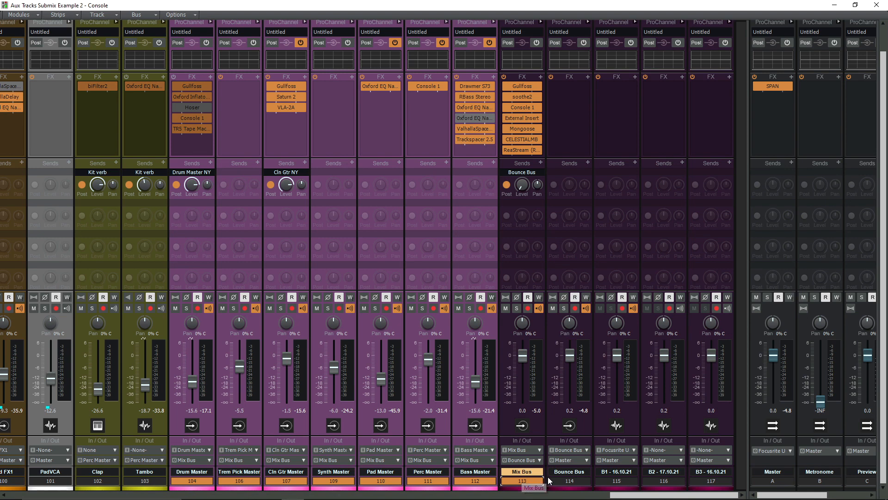
{"action": "mouse_move", "coordinate": [572, 486]}
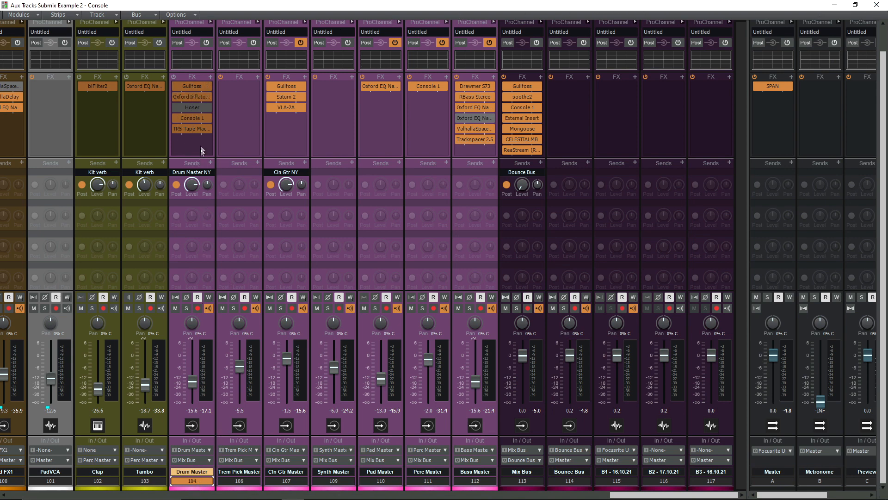
{"action": "mouse_move", "coordinate": [192, 86]}
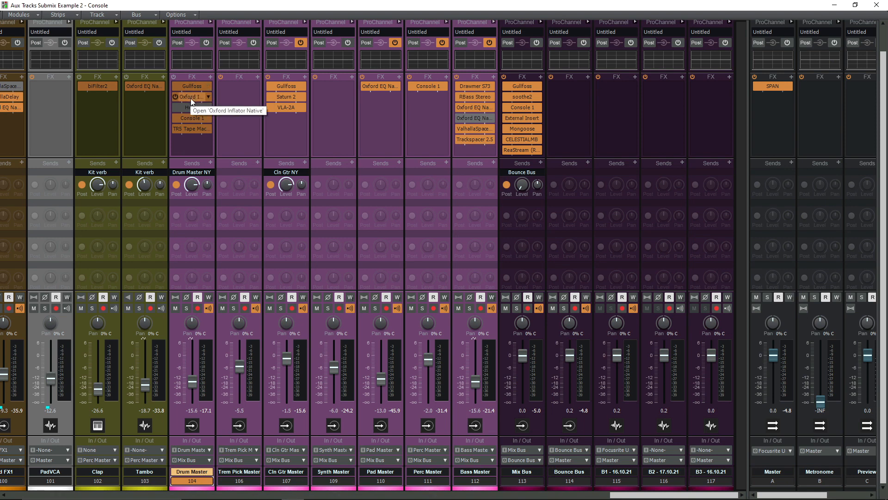
{"action": "mouse_move", "coordinate": [221, 133]}
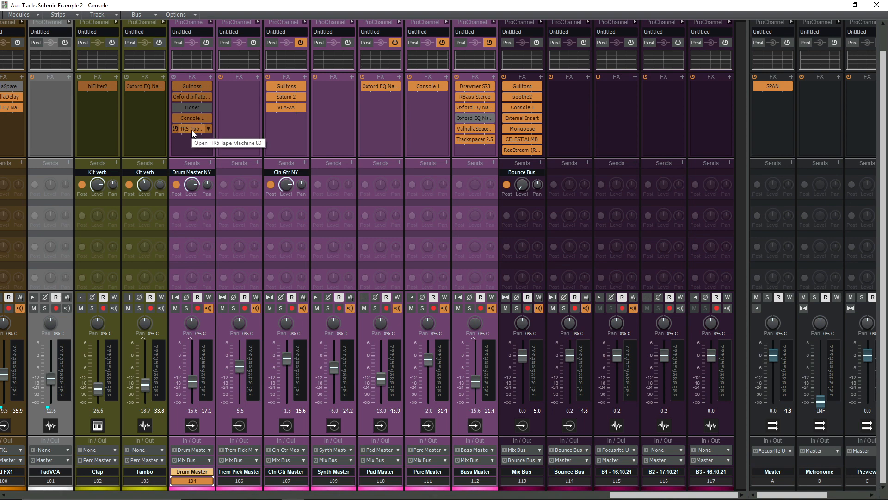
{"action": "mouse_move", "coordinate": [318, 207]}
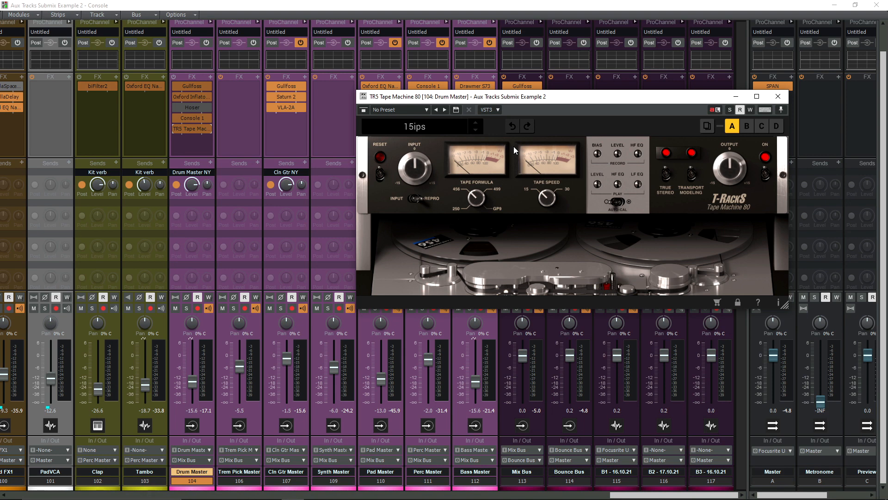
{"action": "mouse_move", "coordinate": [677, 138]}
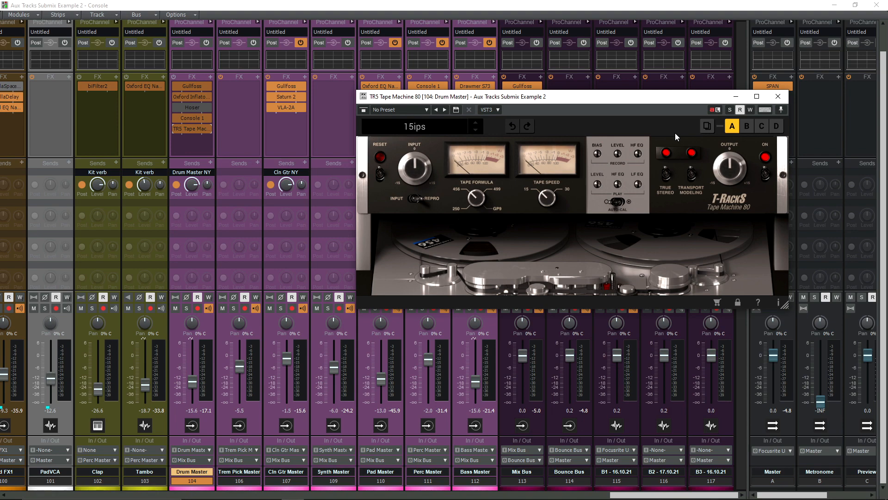
{"action": "mouse_move", "coordinate": [857, 23]}
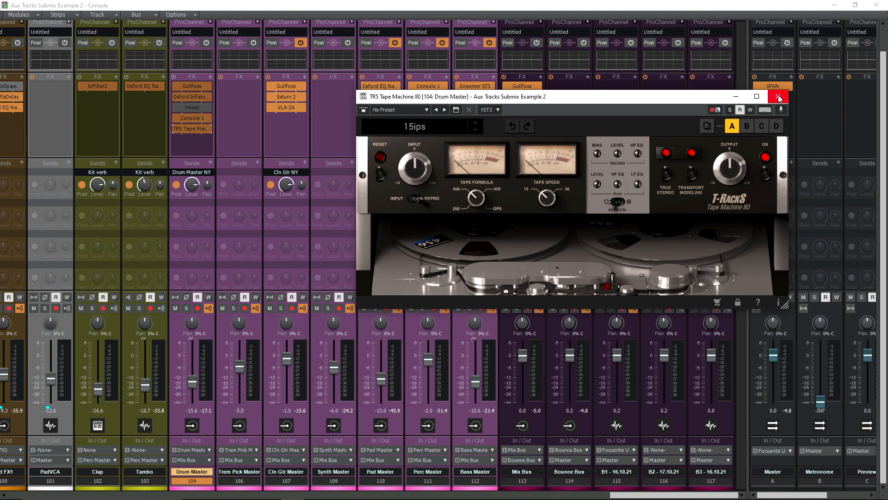
Close the tape machine plug-in, then expand the Master Auxes folder and the Drum Master track
{"action": "left_click", "coordinate": [778, 96]}
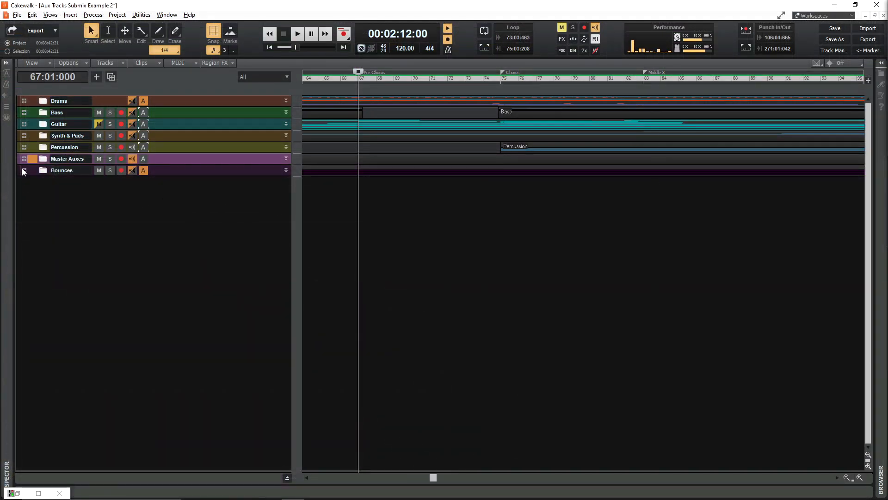
{"action": "left_click", "coordinate": [24, 159]}
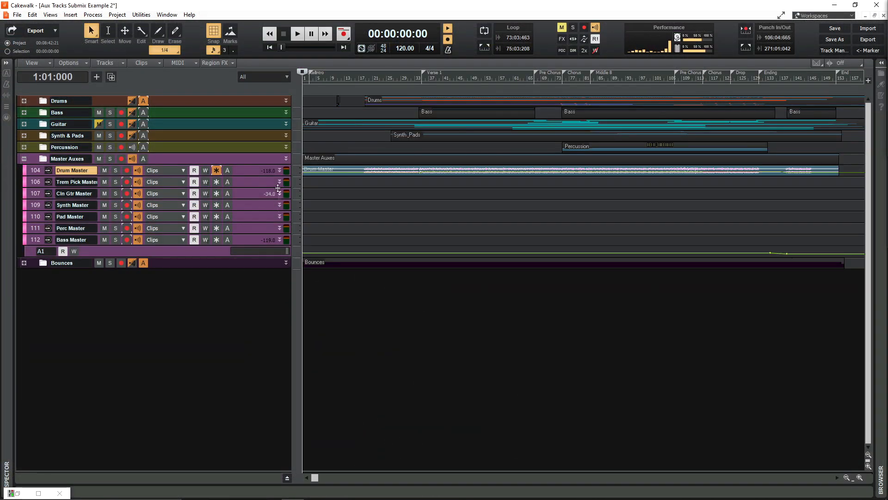
{"action": "left_click", "coordinate": [48, 169]}
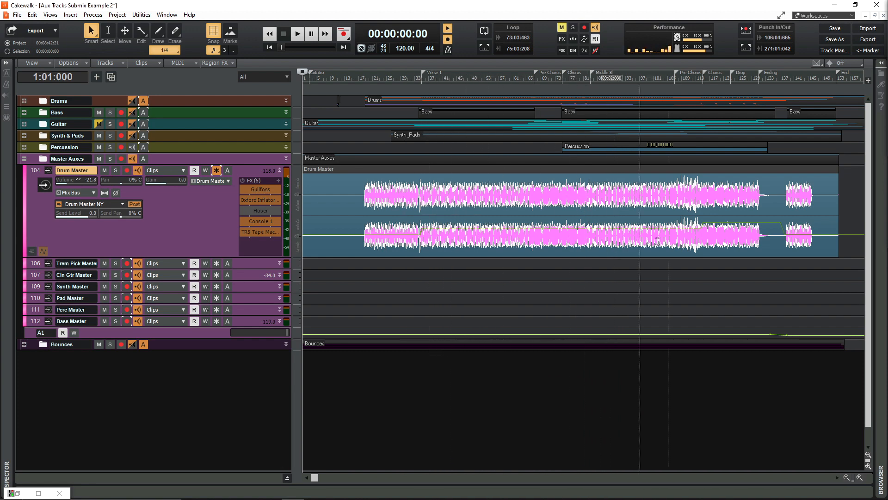
{"action": "left_click", "coordinate": [715, 239]}
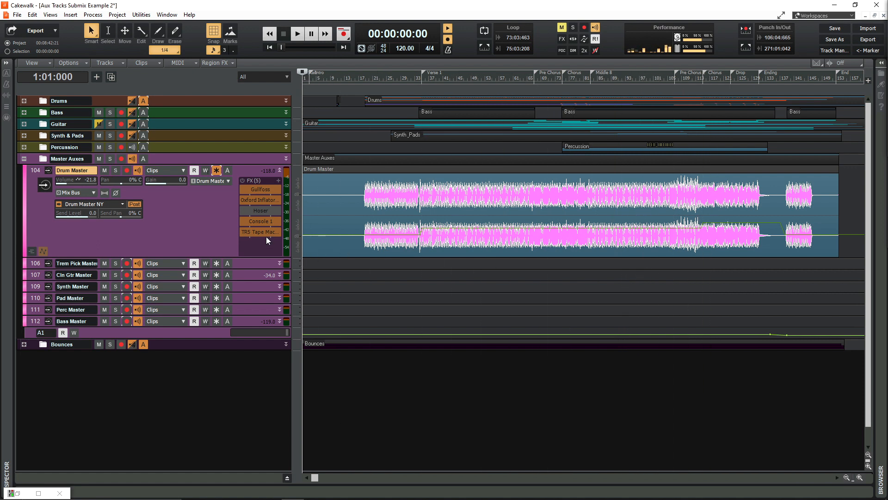
{"action": "mouse_move", "coordinate": [267, 233]}
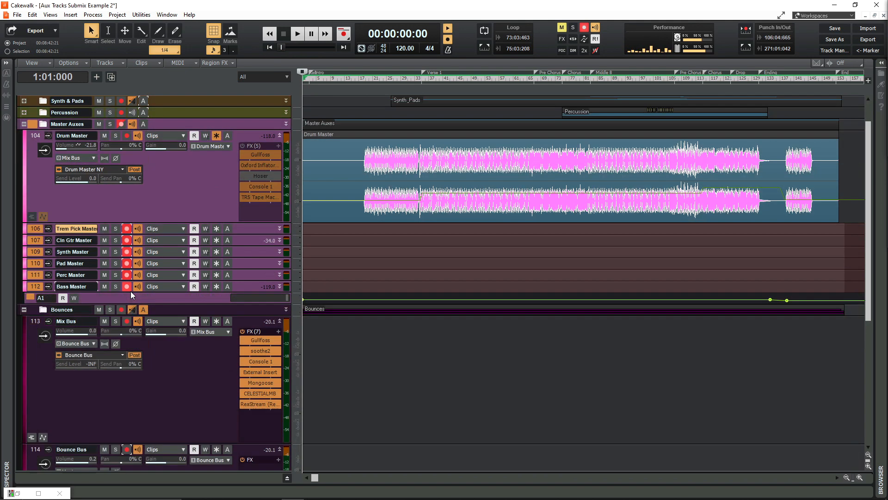
Arm the Bounce Bus for recording and open the CELESTIALMB plug-in on the Mix Bus
{"action": "scroll", "scroll_direction": "down", "scroll_amount": 3}
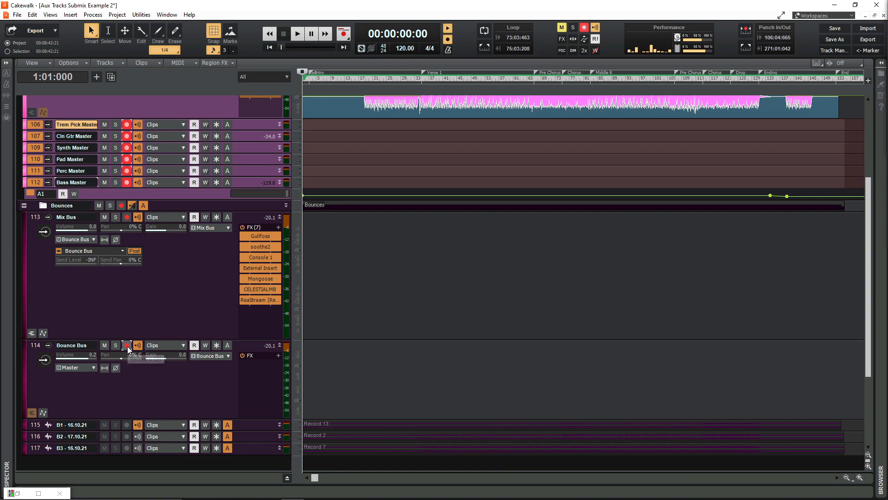
{"action": "left_click", "coordinate": [126, 346]}
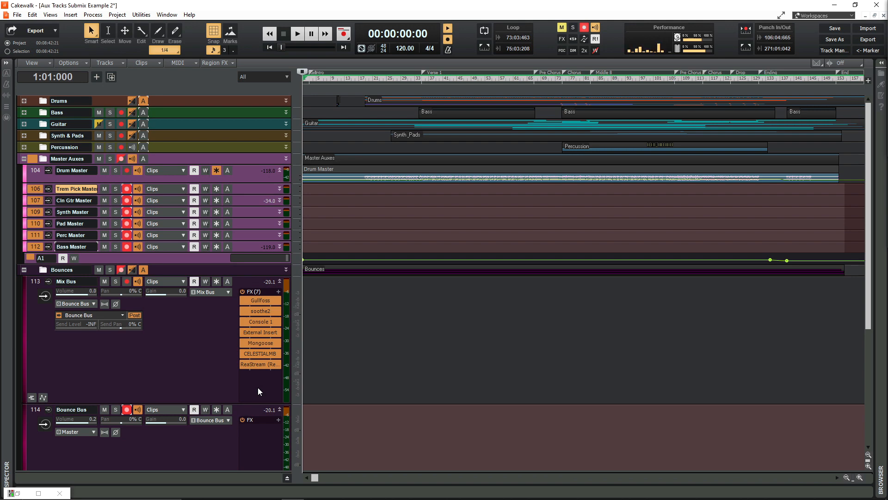
{"action": "mouse_move", "coordinate": [259, 389]}
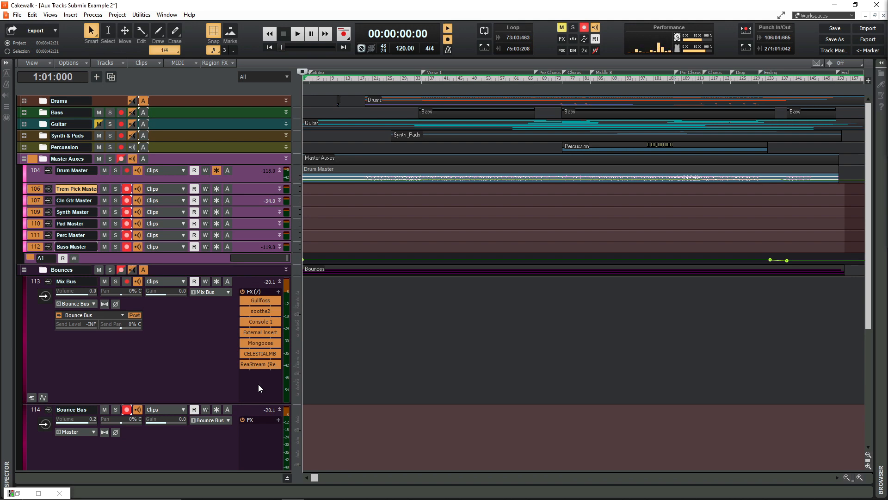
{"action": "left_click", "coordinate": [260, 353]}
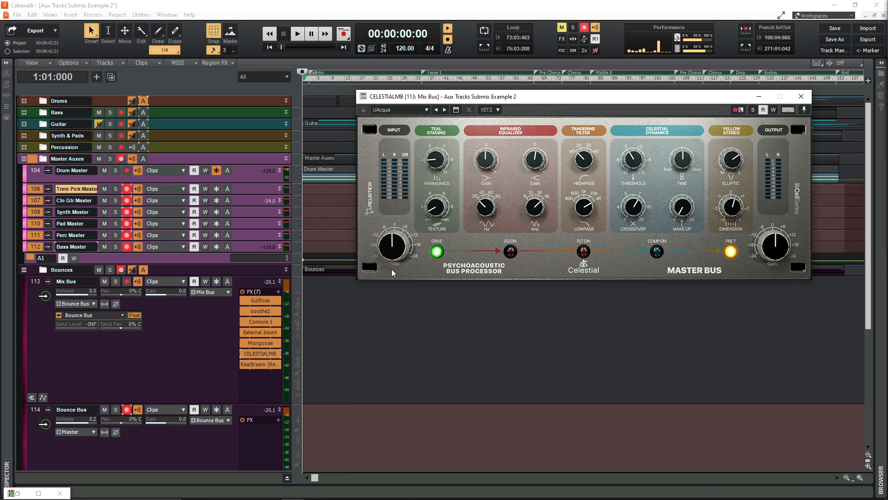
Close the CELESTIALMB plug-in window
{"action": "left_click", "coordinate": [801, 96]}
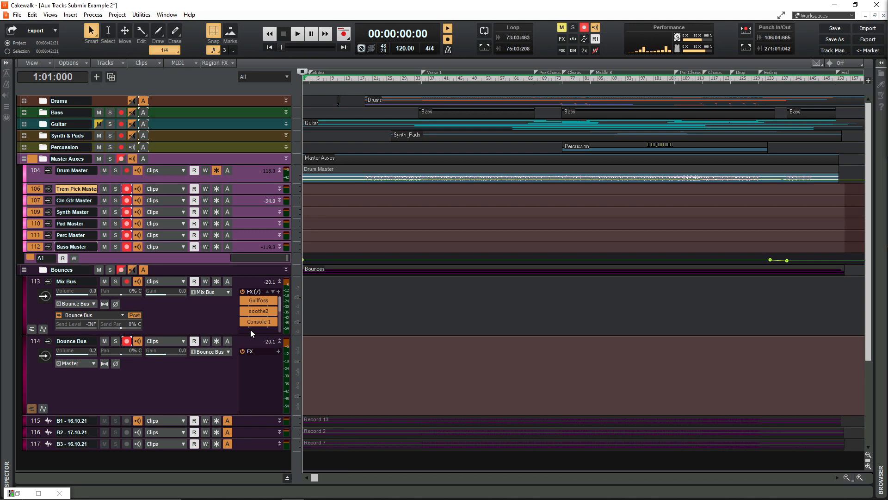
{"action": "left_click", "coordinate": [297, 33]}
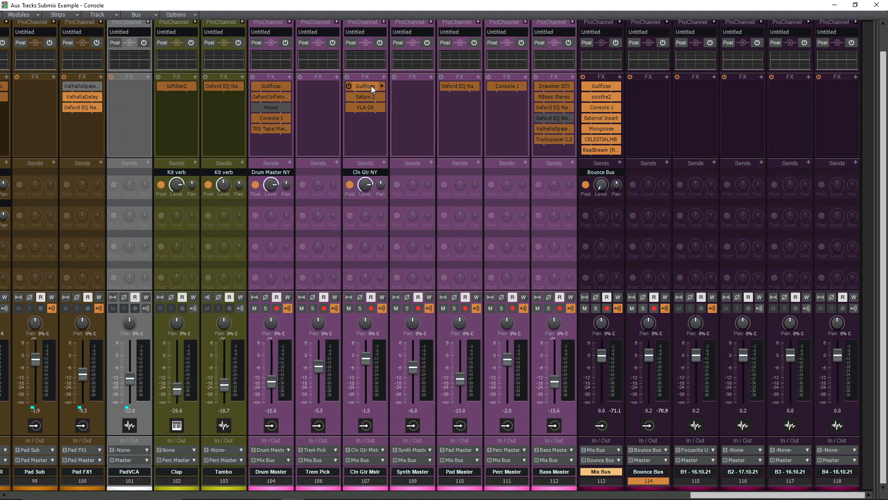
{"action": "mouse_move", "coordinate": [365, 97]}
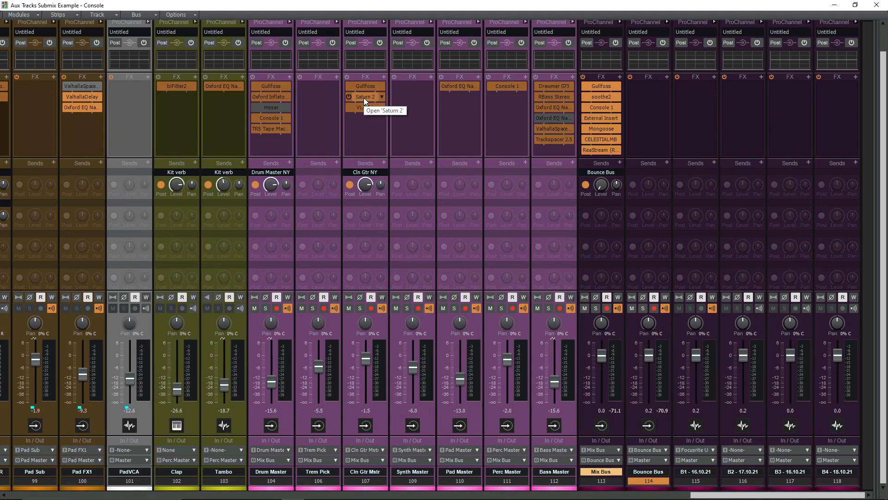
{"action": "mouse_move", "coordinate": [367, 107]}
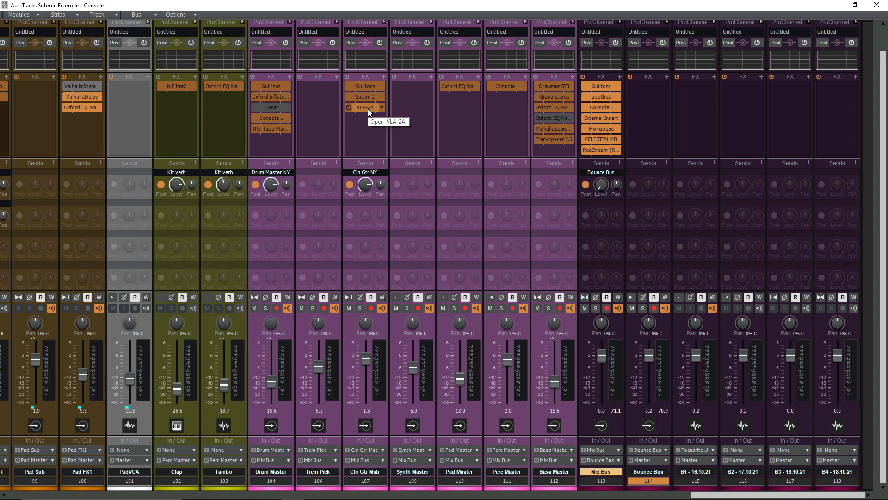
{"action": "mouse_move", "coordinate": [368, 113]}
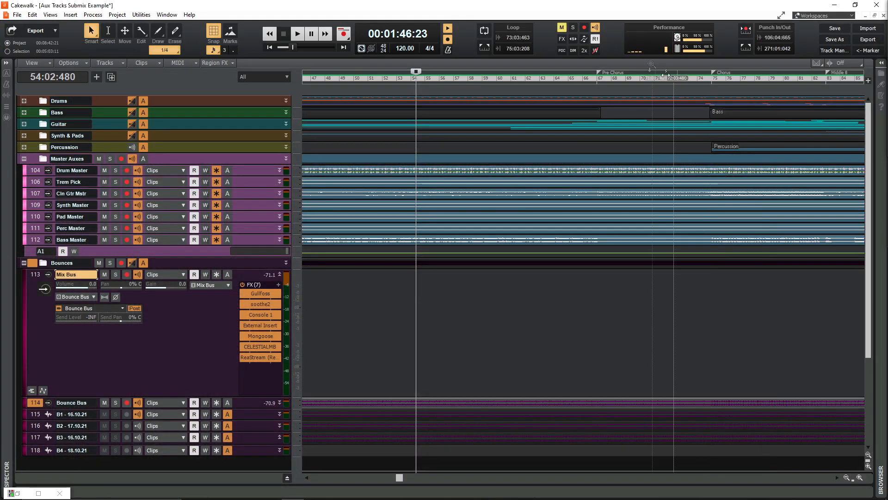
{"action": "mouse_move", "coordinate": [639, 46]}
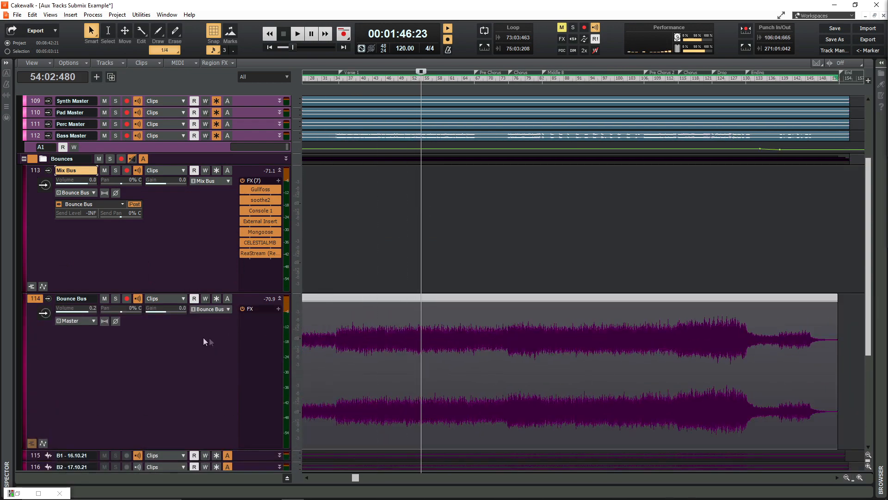
Solo the Bounce Bus track to hear the printed final mix alone
{"action": "left_click", "coordinate": [115, 298]}
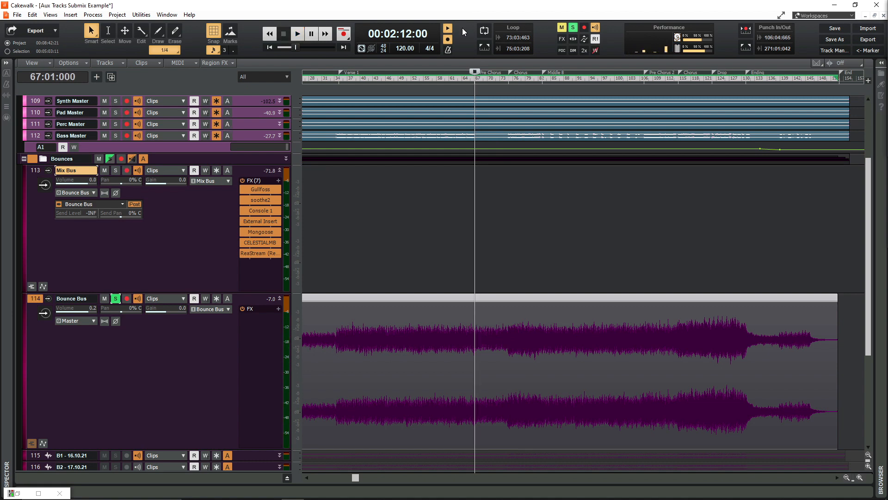
{"action": "scroll", "scroll_direction": "down", "scroll_amount": 3}
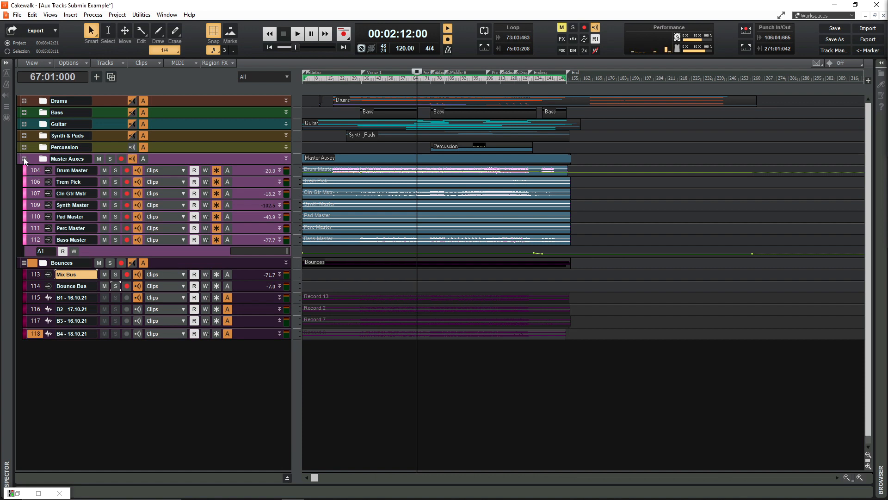
Close the Master Auxes and Bounces folders so only their folder rows show
{"action": "left_click", "coordinate": [24, 159]}
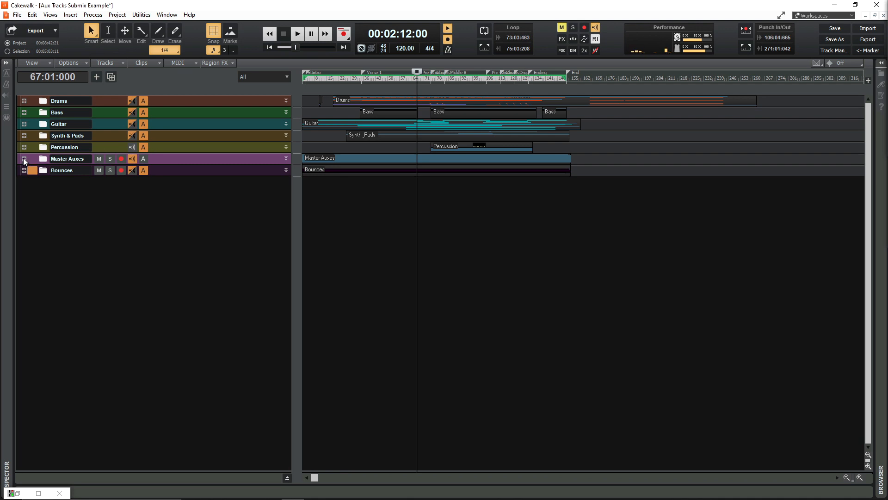
{"action": "left_click", "coordinate": [24, 158]}
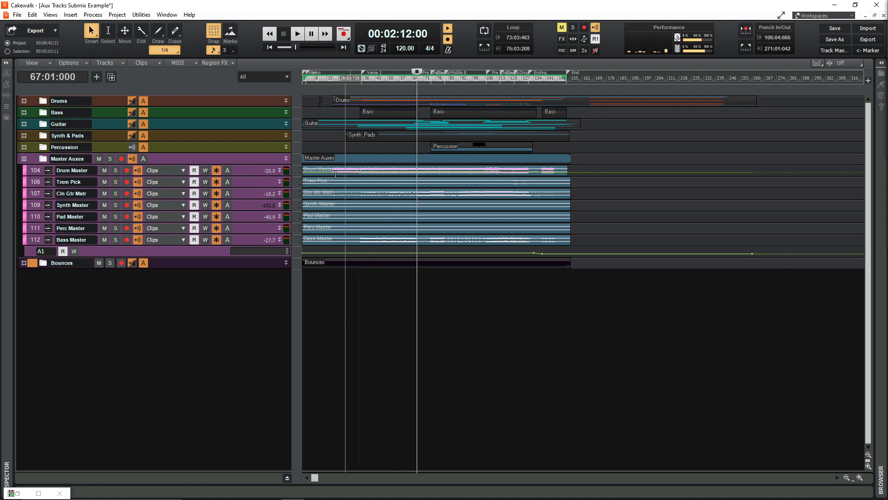
{"action": "left_click", "coordinate": [23, 158]}
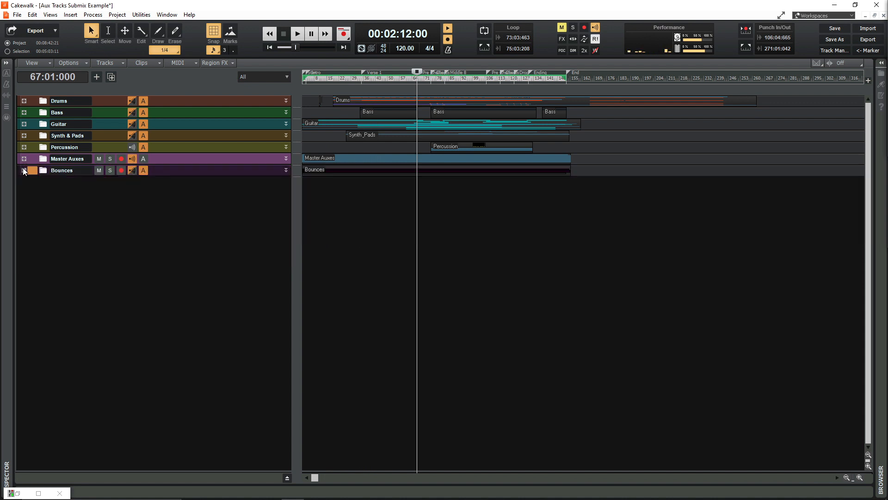
{"action": "left_click", "coordinate": [24, 169]}
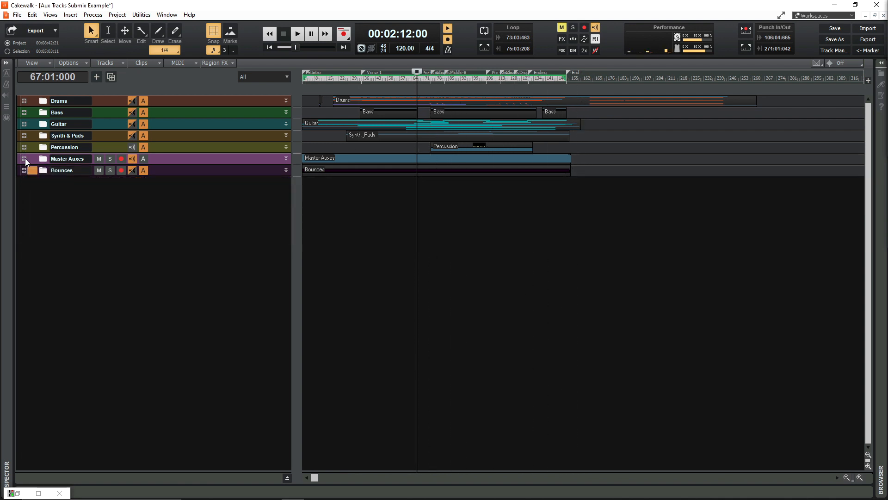
Reopen the Master Auxes folder, then expand and re-close the Bass folder
{"action": "left_click", "coordinate": [24, 159]}
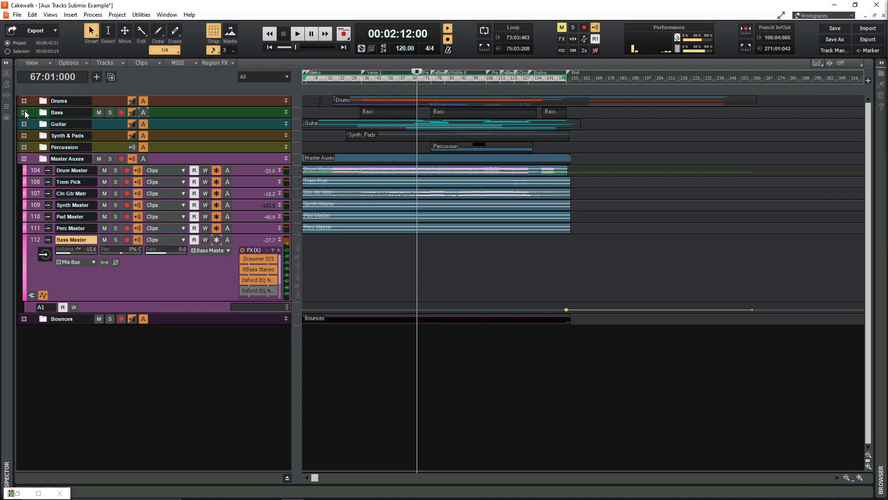
{"action": "left_click", "coordinate": [24, 112]}
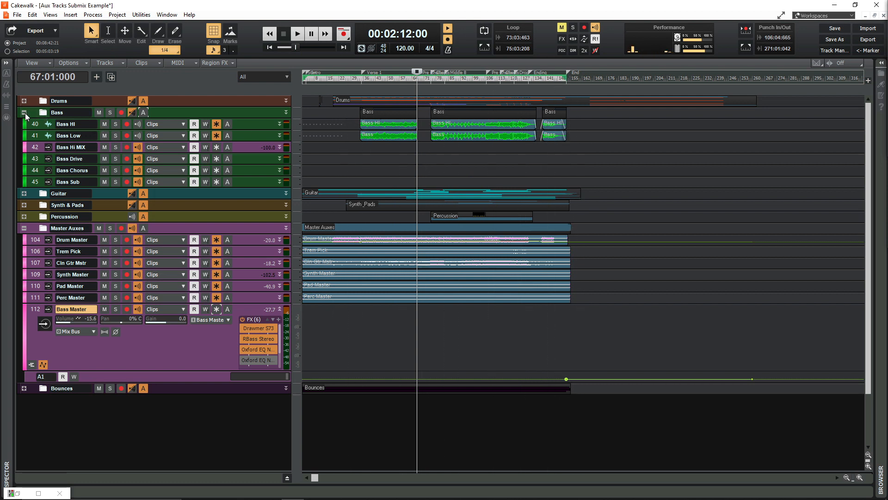
{"action": "mouse_move", "coordinate": [24, 112]}
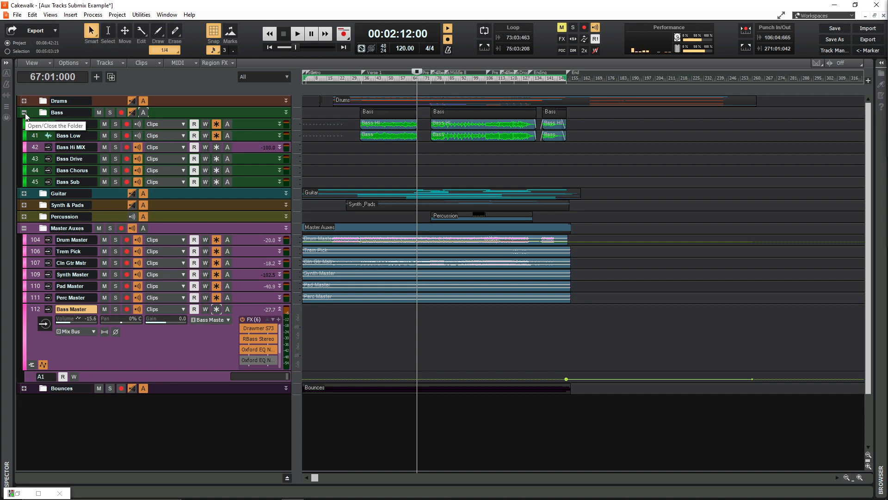
{"action": "left_click", "coordinate": [23, 112]}
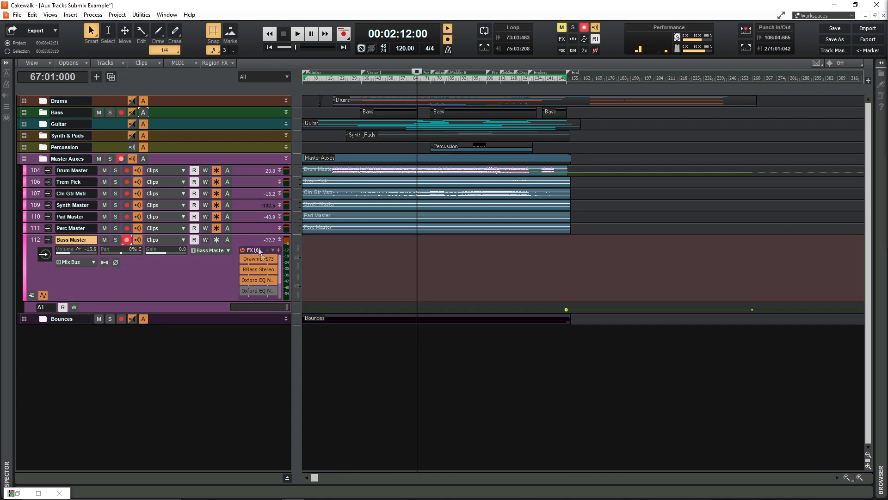
{"action": "mouse_move", "coordinate": [204, 182]}
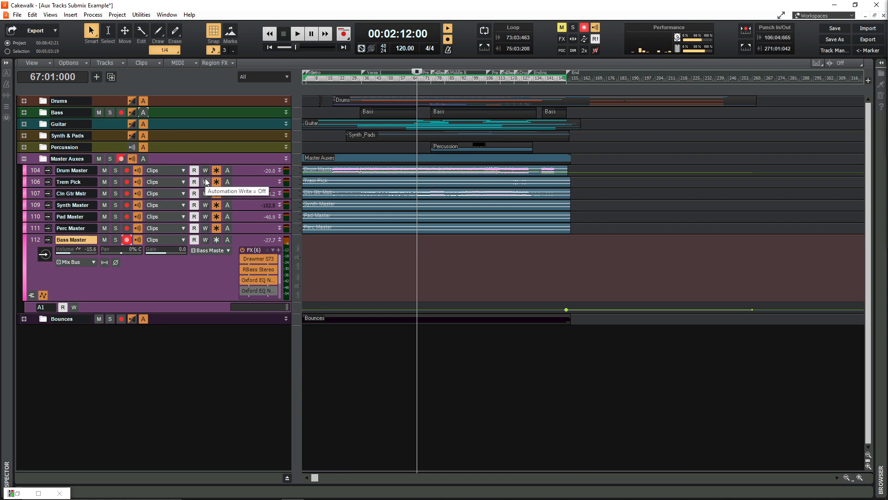